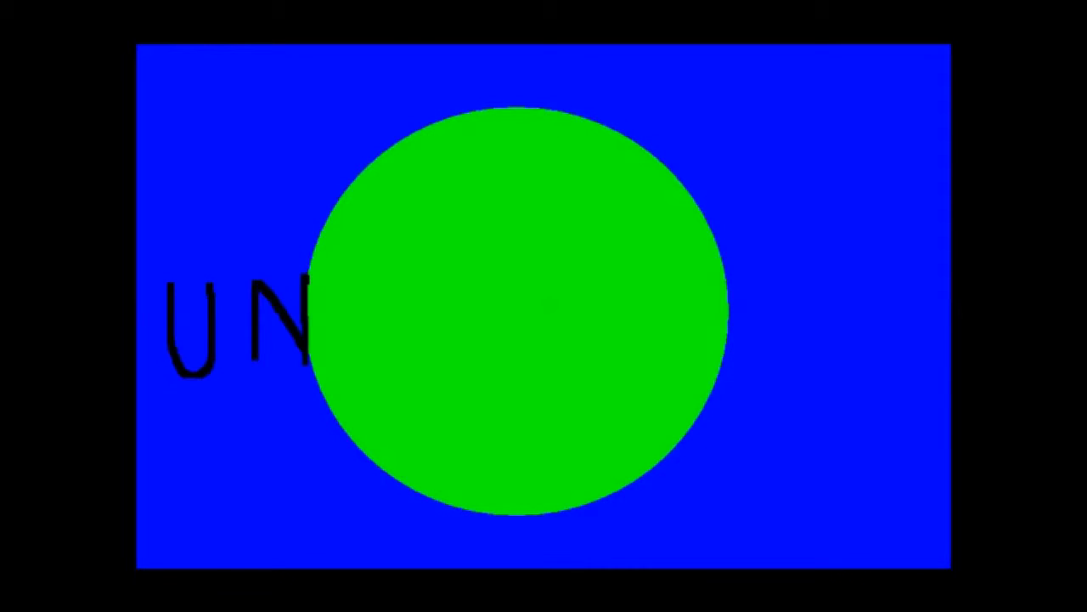
text(i)
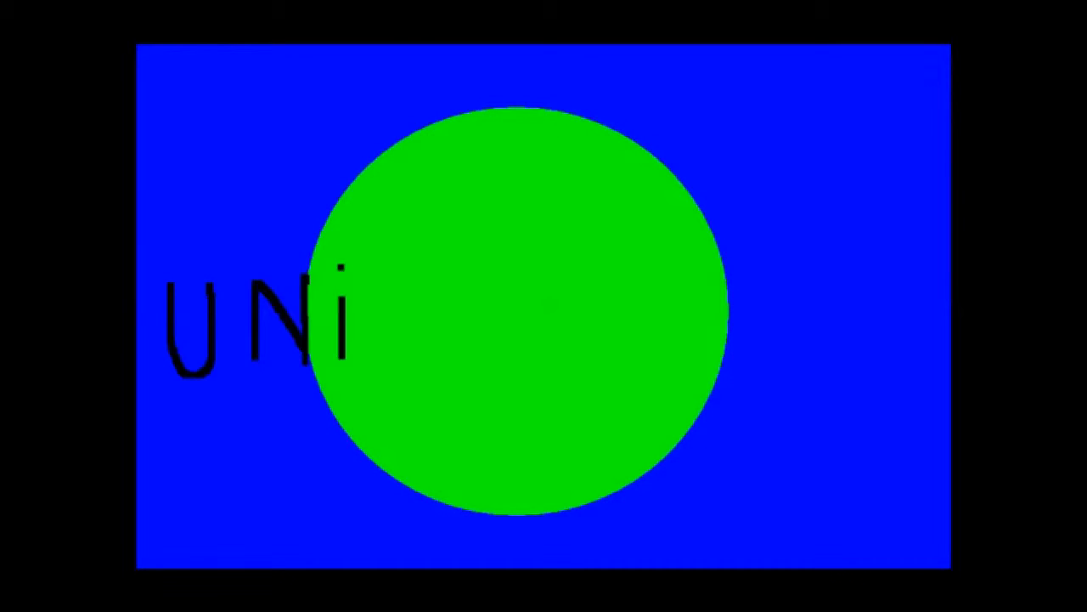